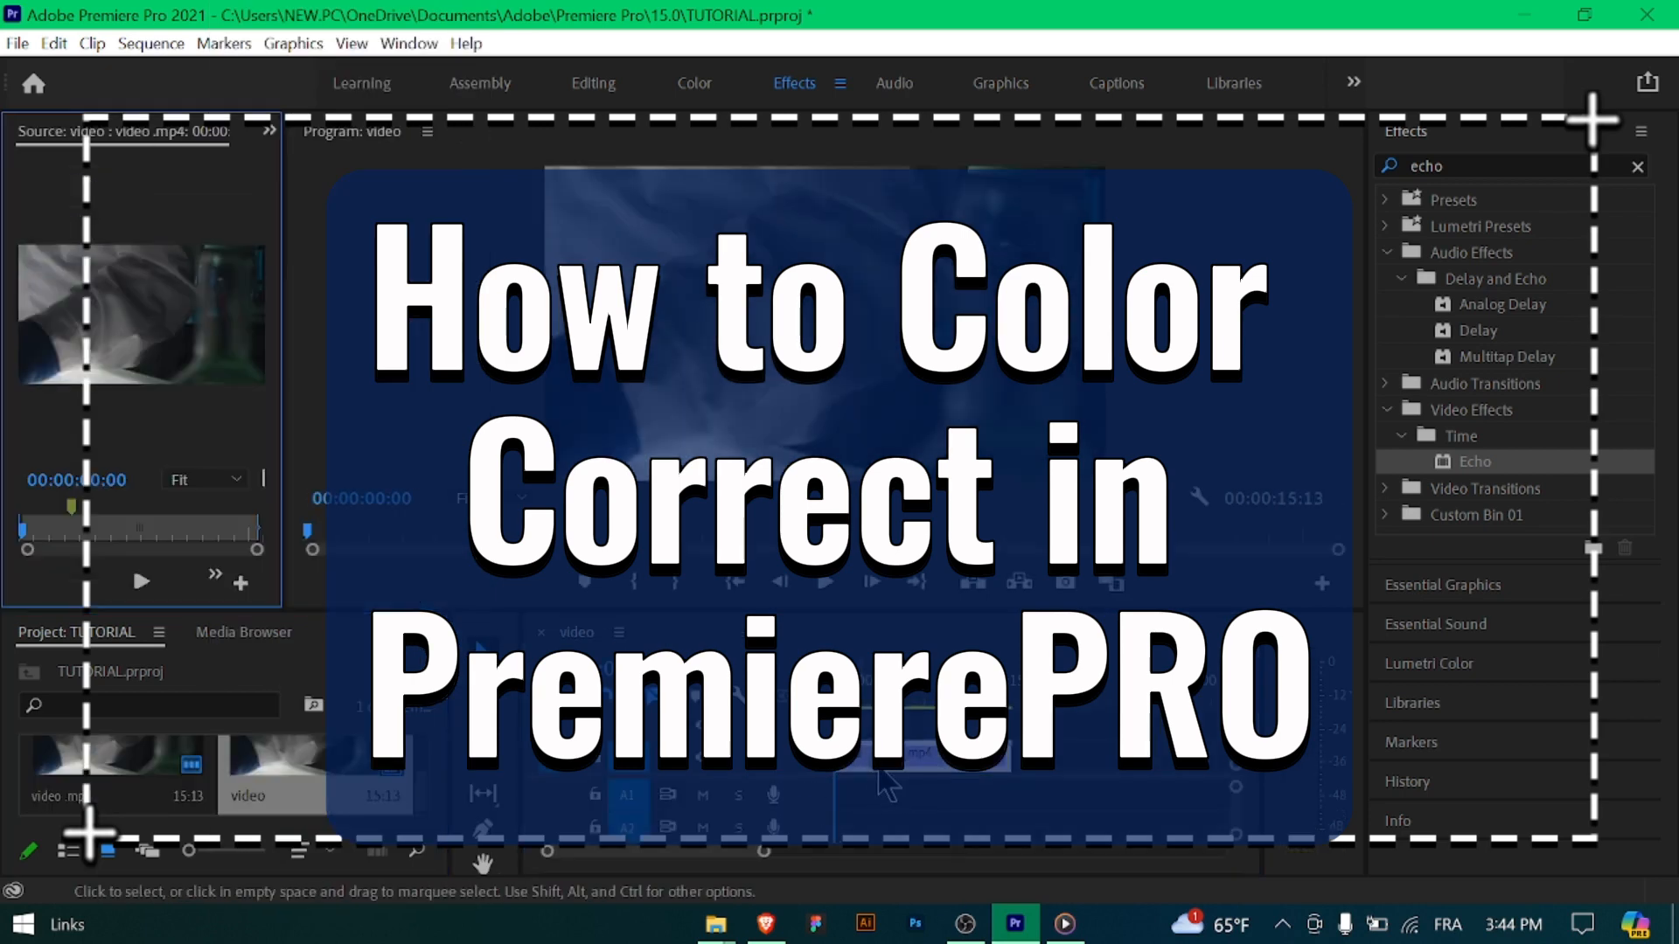
Step: Switch to the Color workspace and show the Lumetri Scopes waveform for the clip
right_click(854, 754)
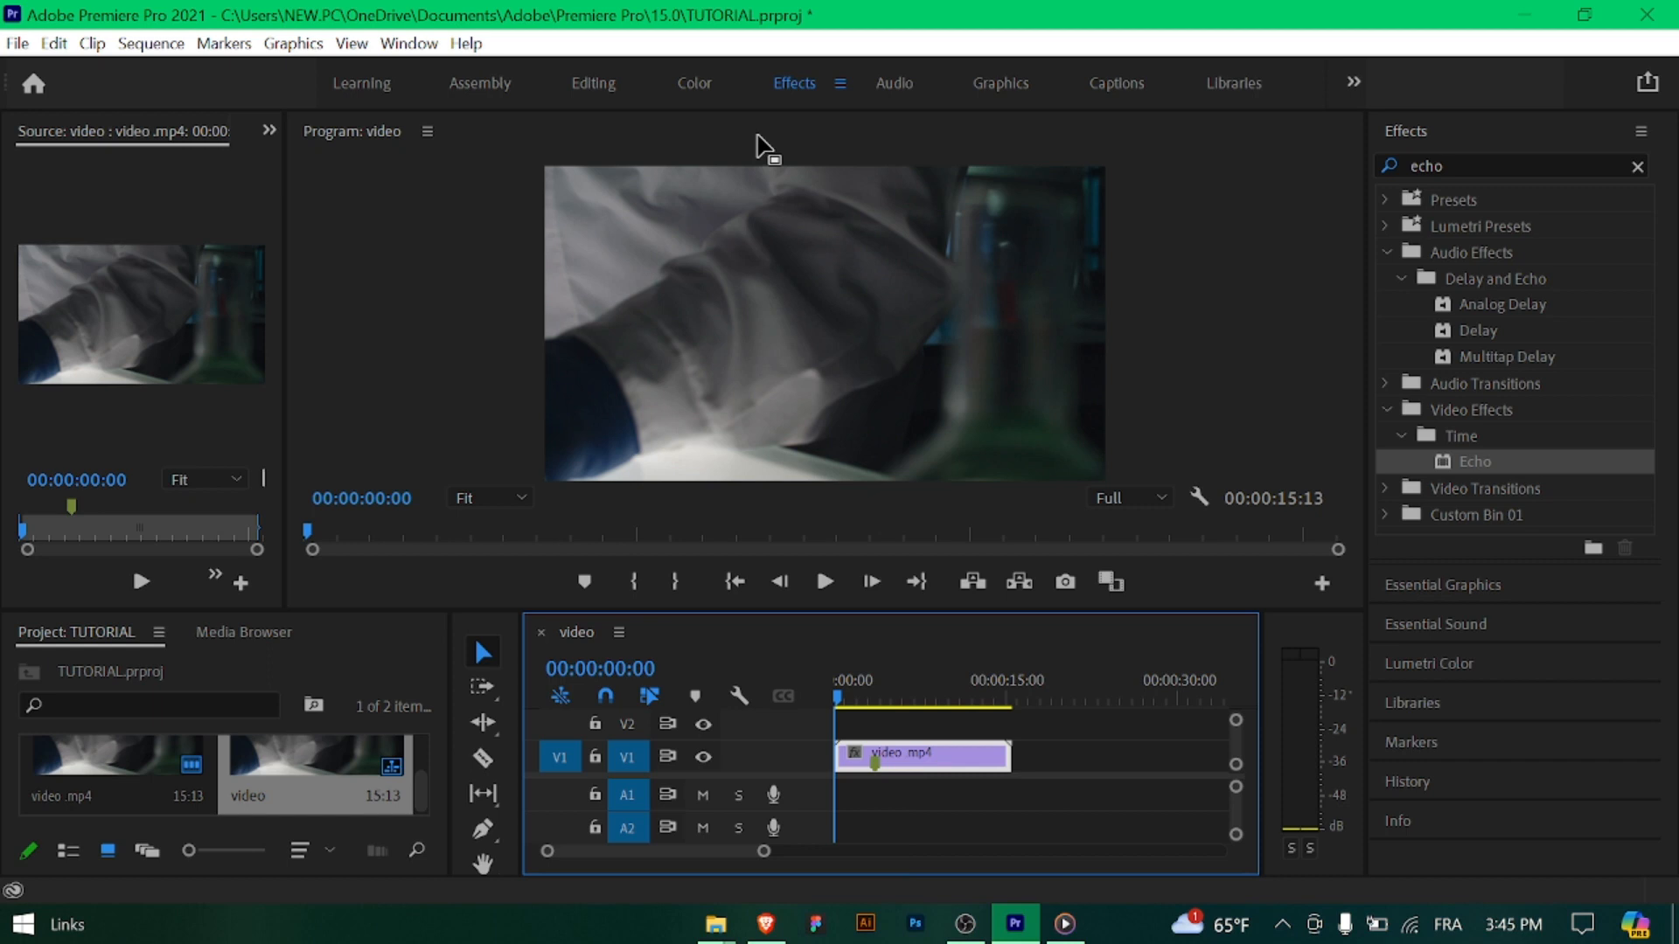
left_click(693, 83)
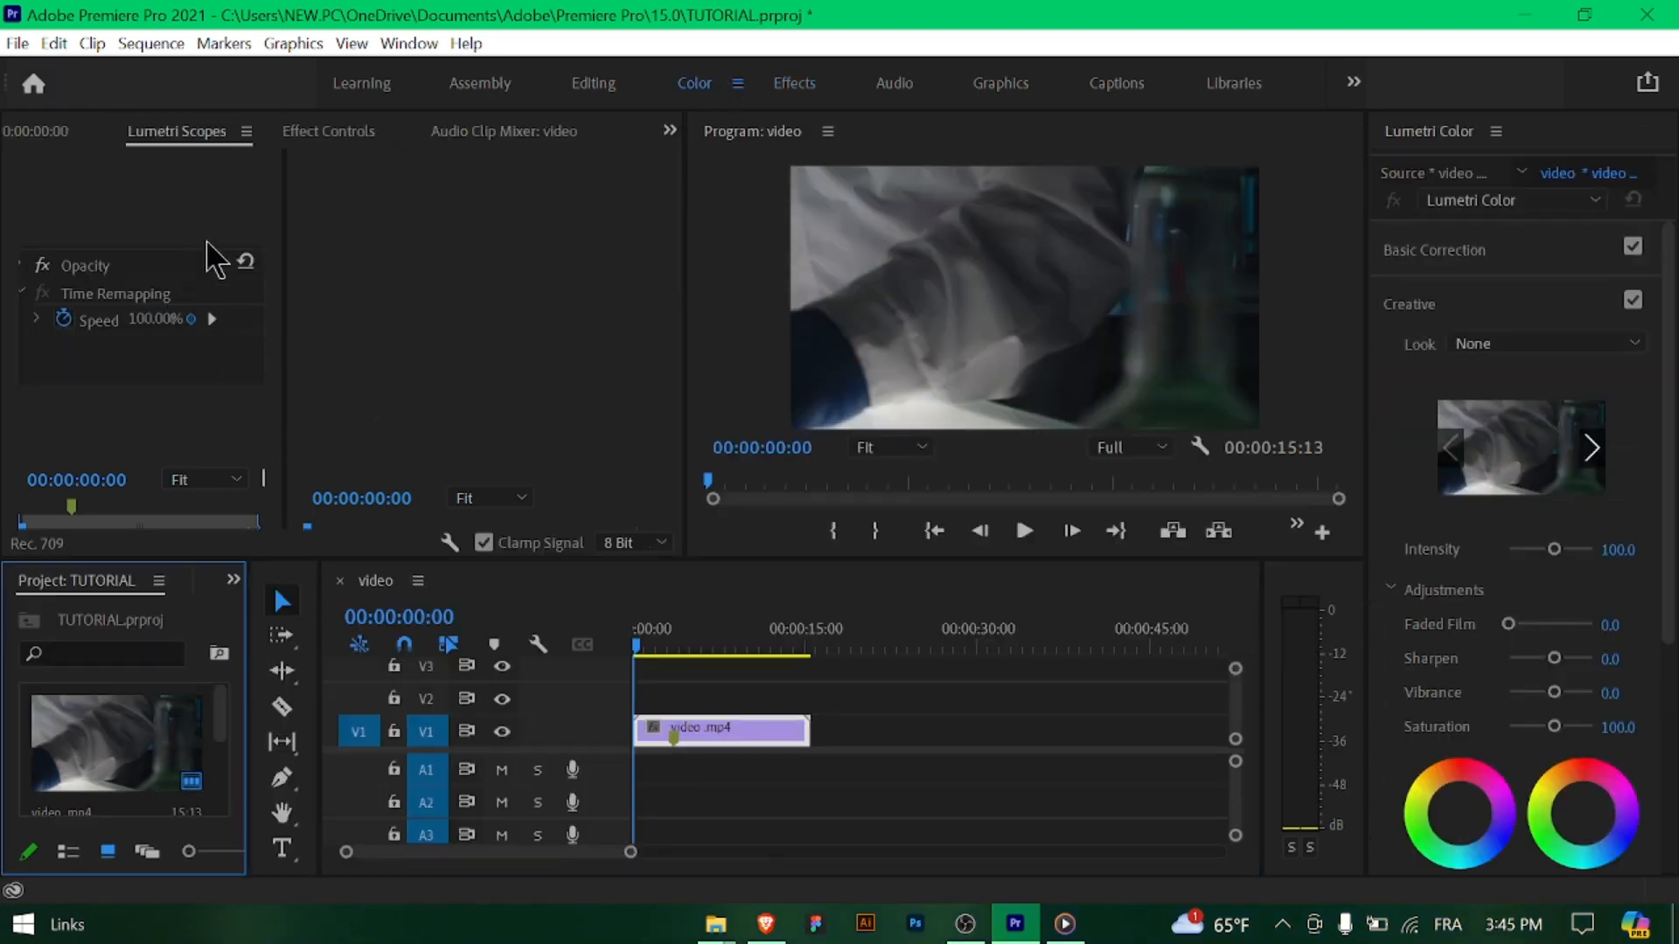
left_click(176, 131)
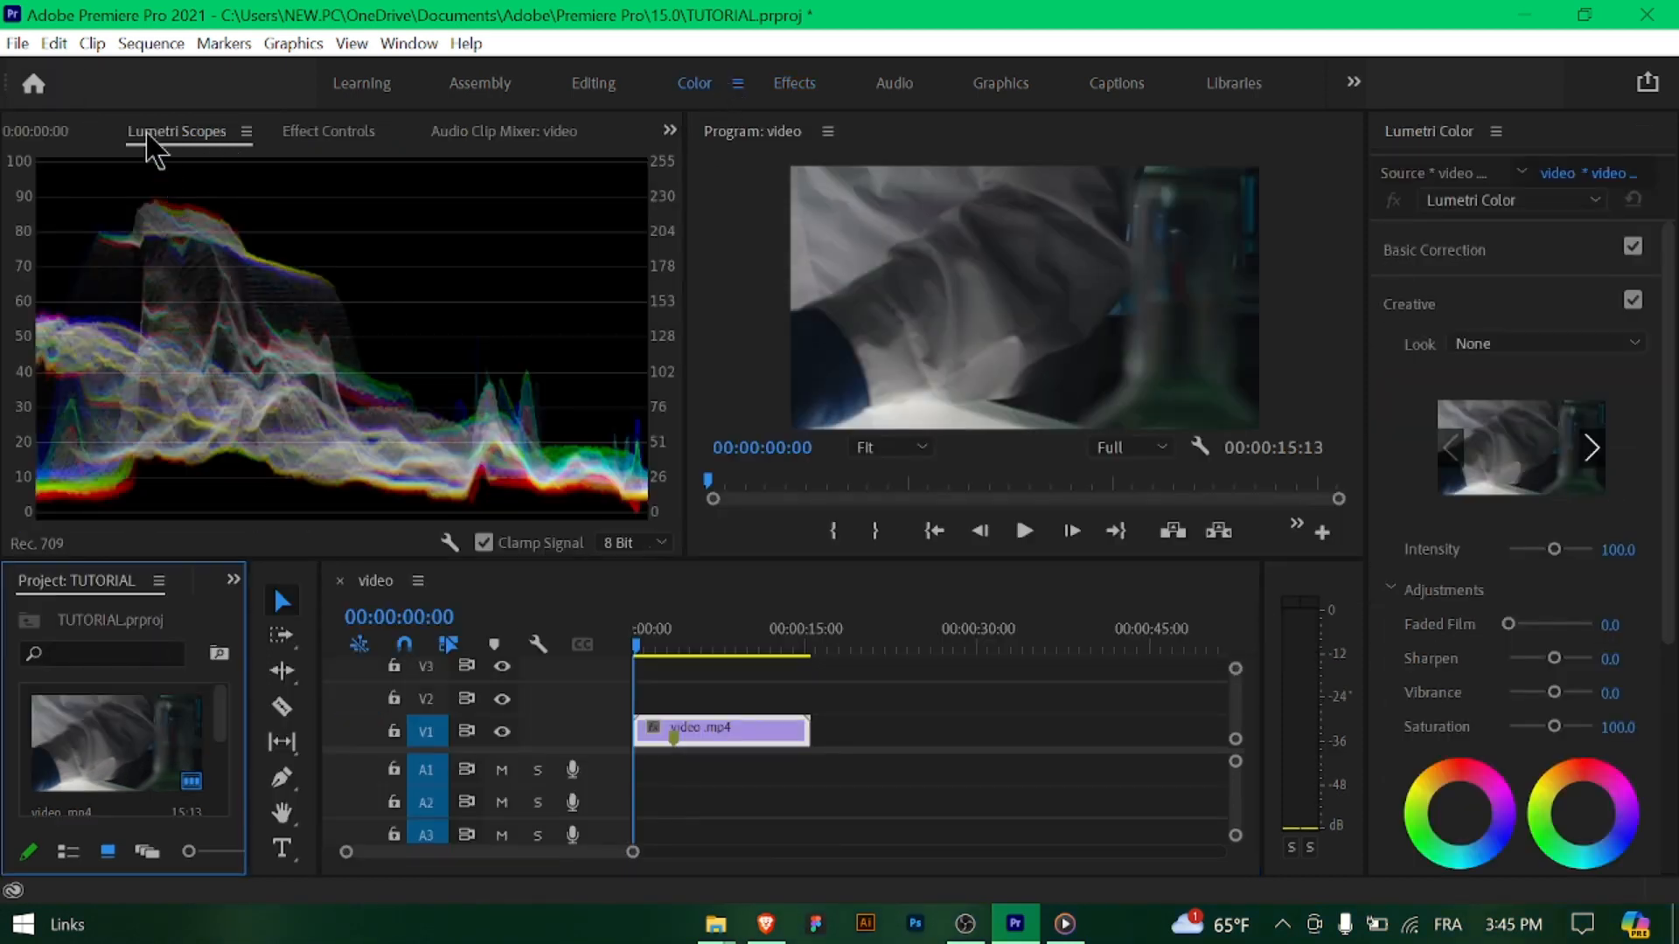
mouse_move(220, 182)
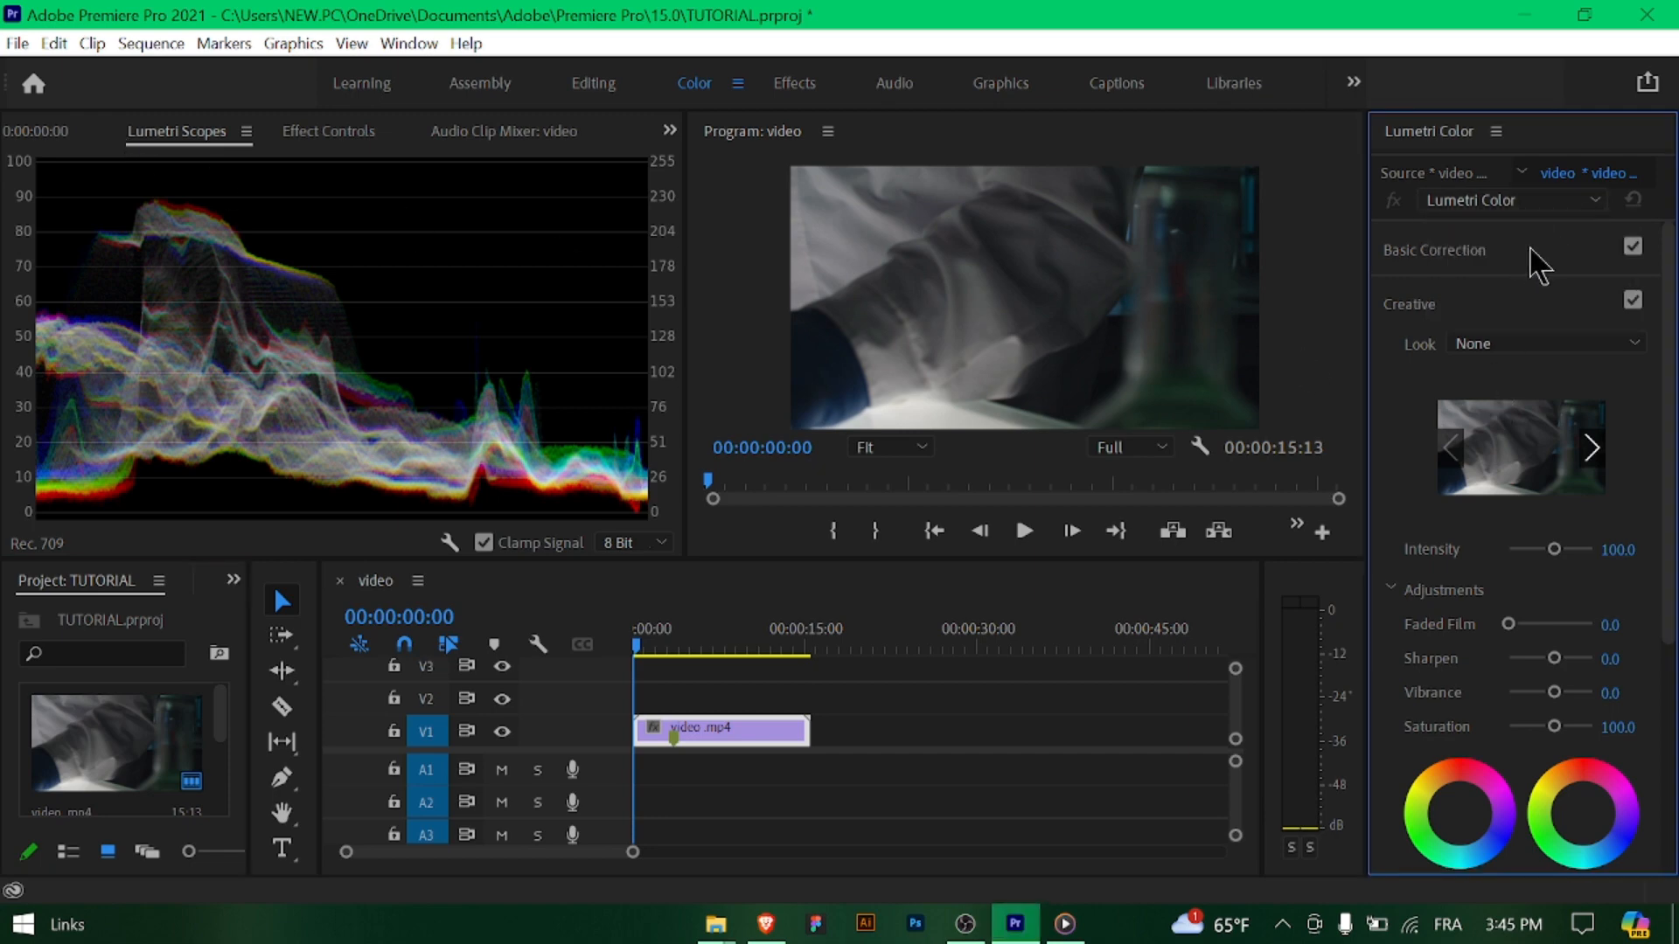
Step: In Basic Correction, set Exposure 2.0, Shadows -1.0, Blacks -10.0 and Saturation 101.5
left_click(1435, 249)
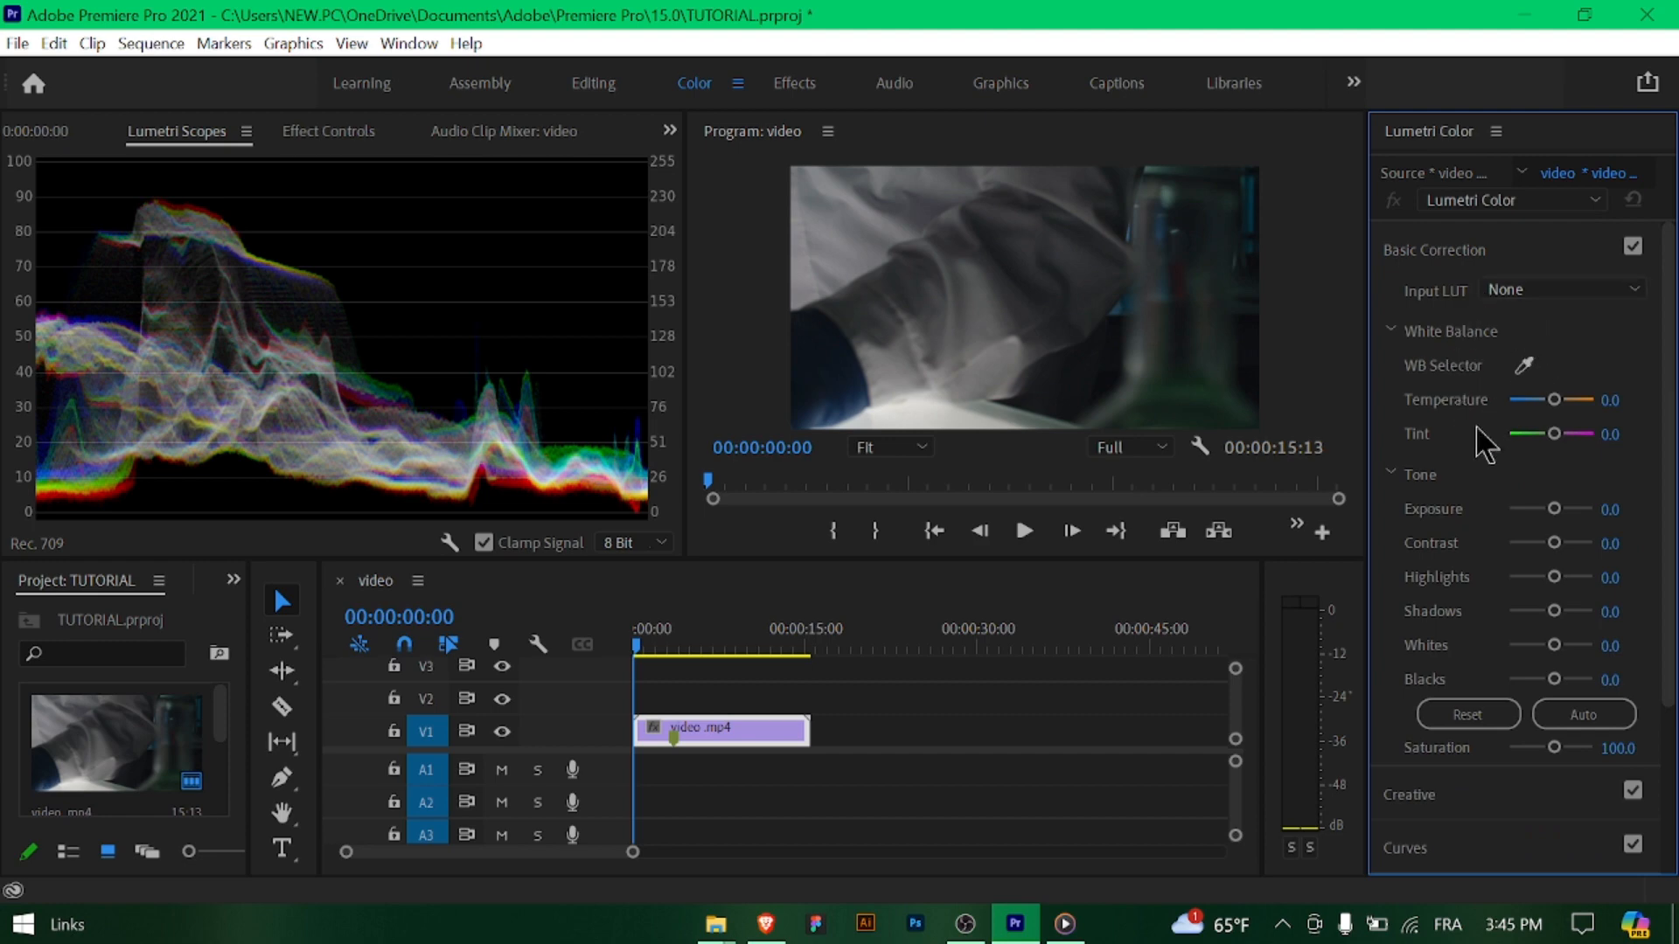
mouse_move(1557, 516)
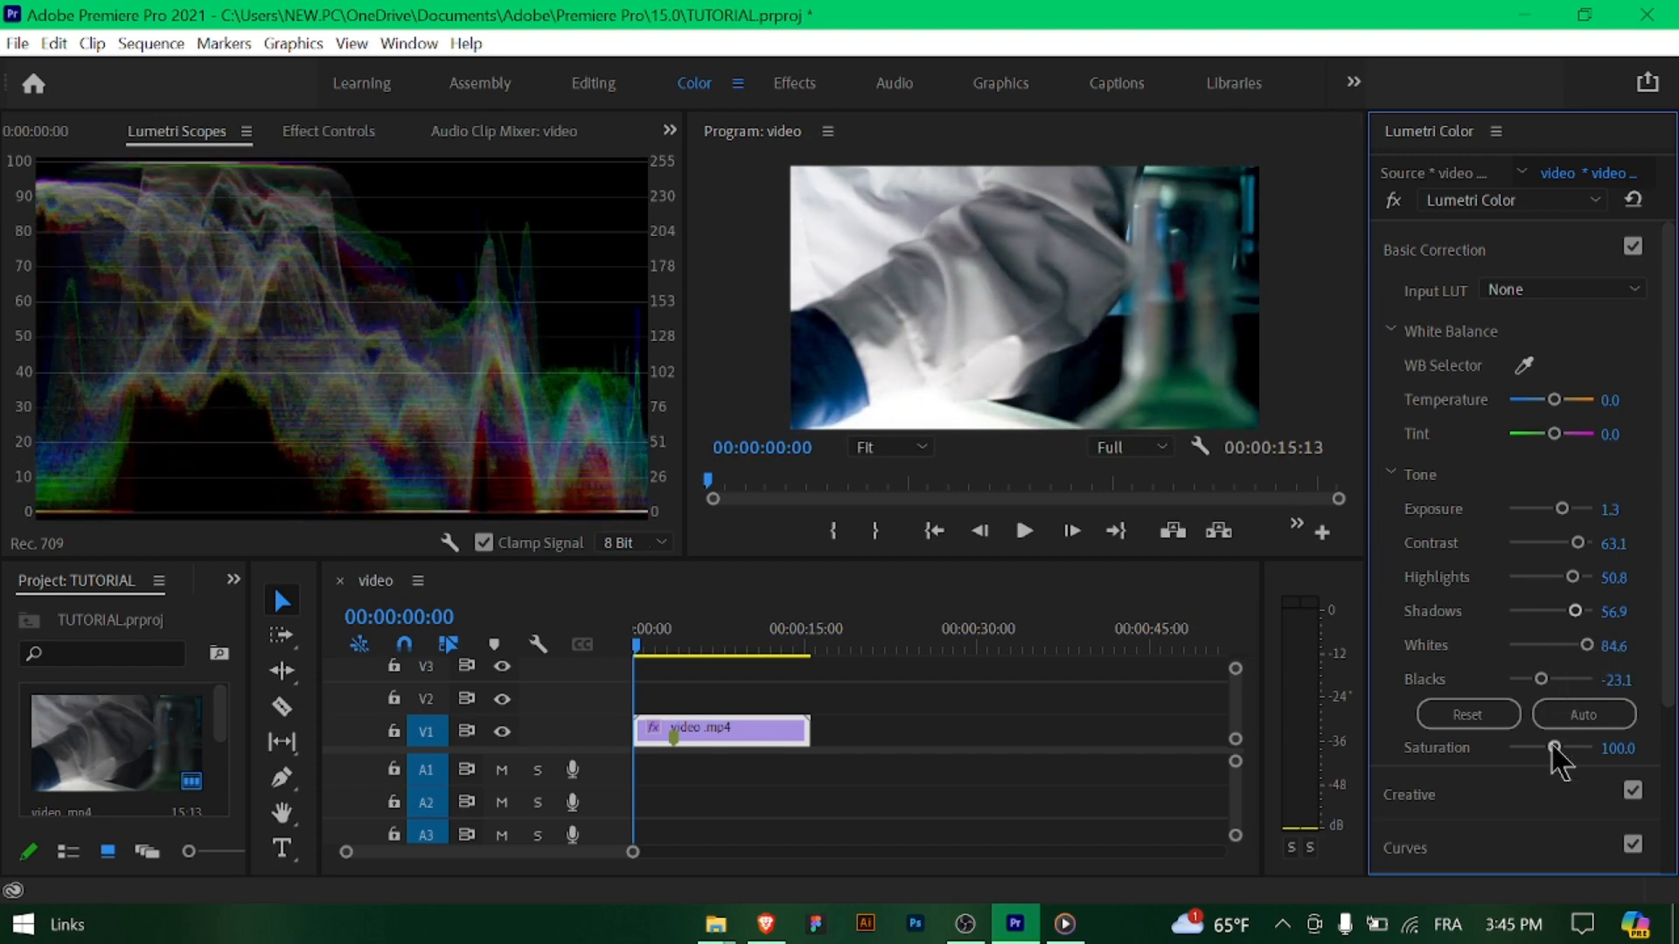
left_click(1583, 714)
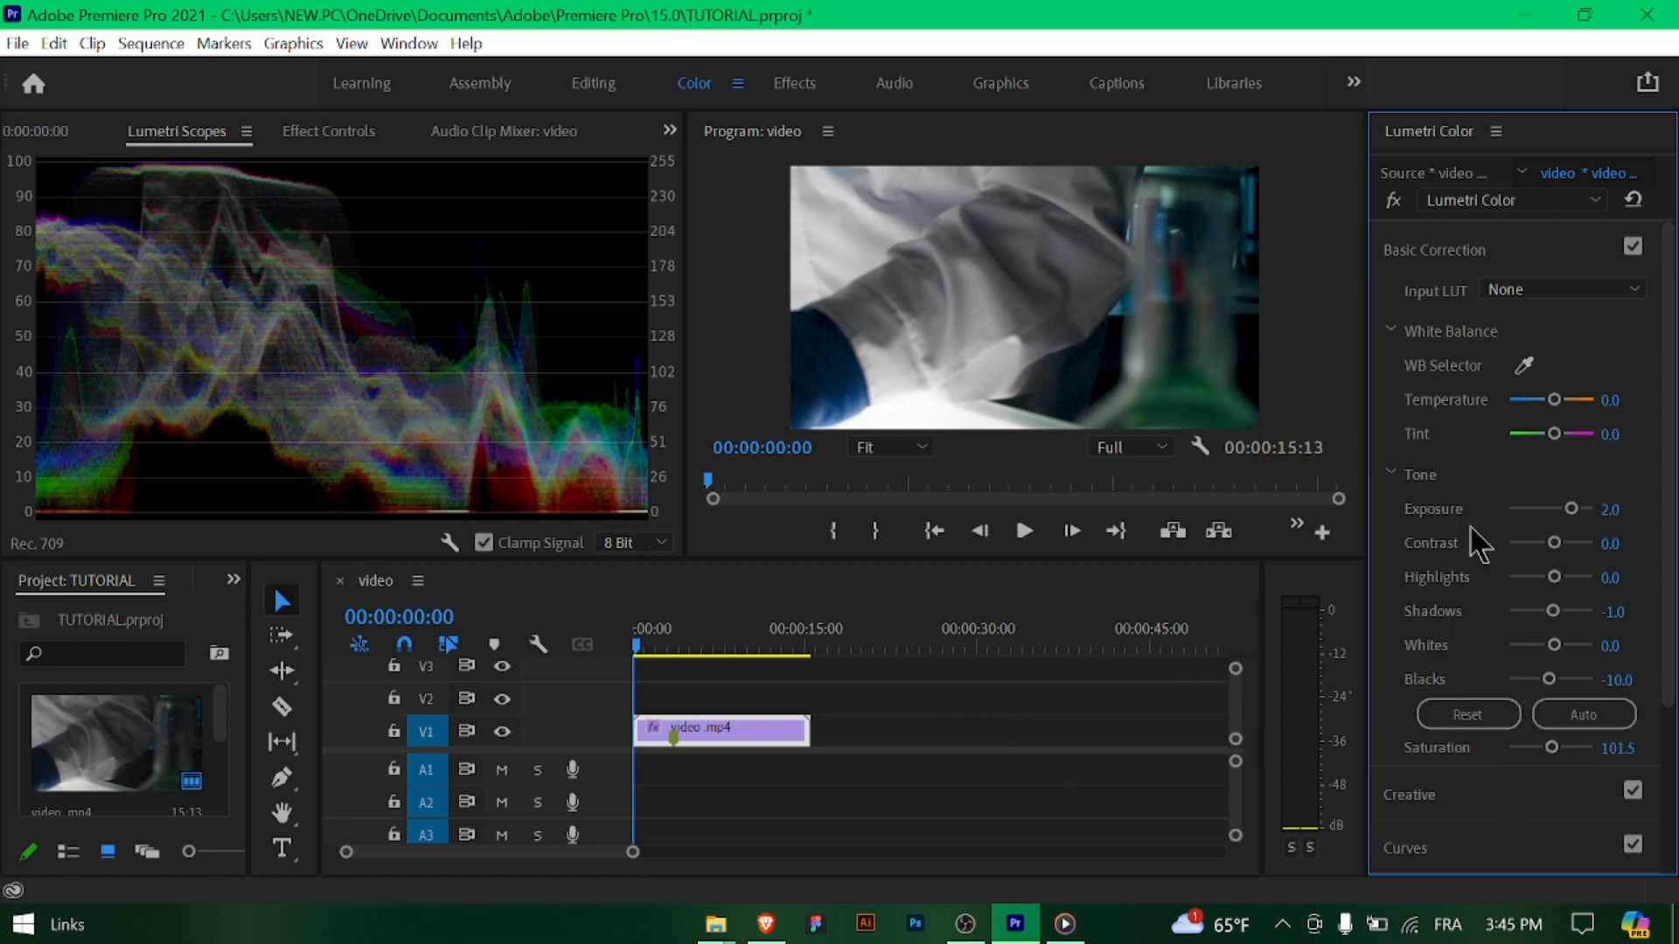
mouse_move(1504, 401)
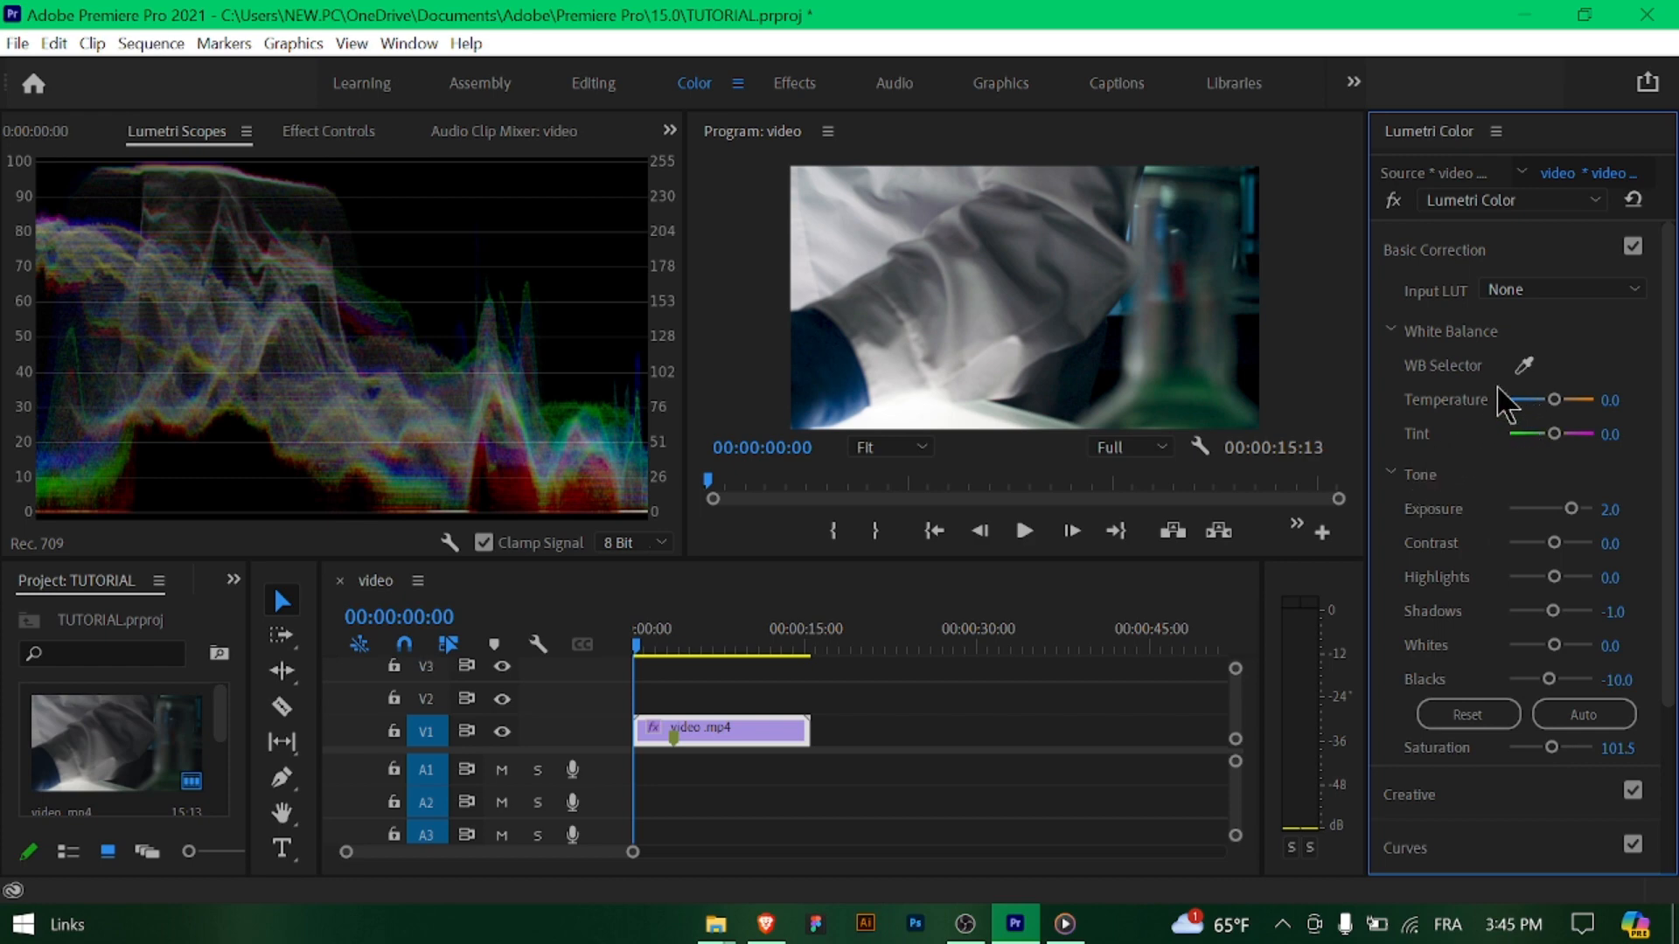
scroll("down", 3)
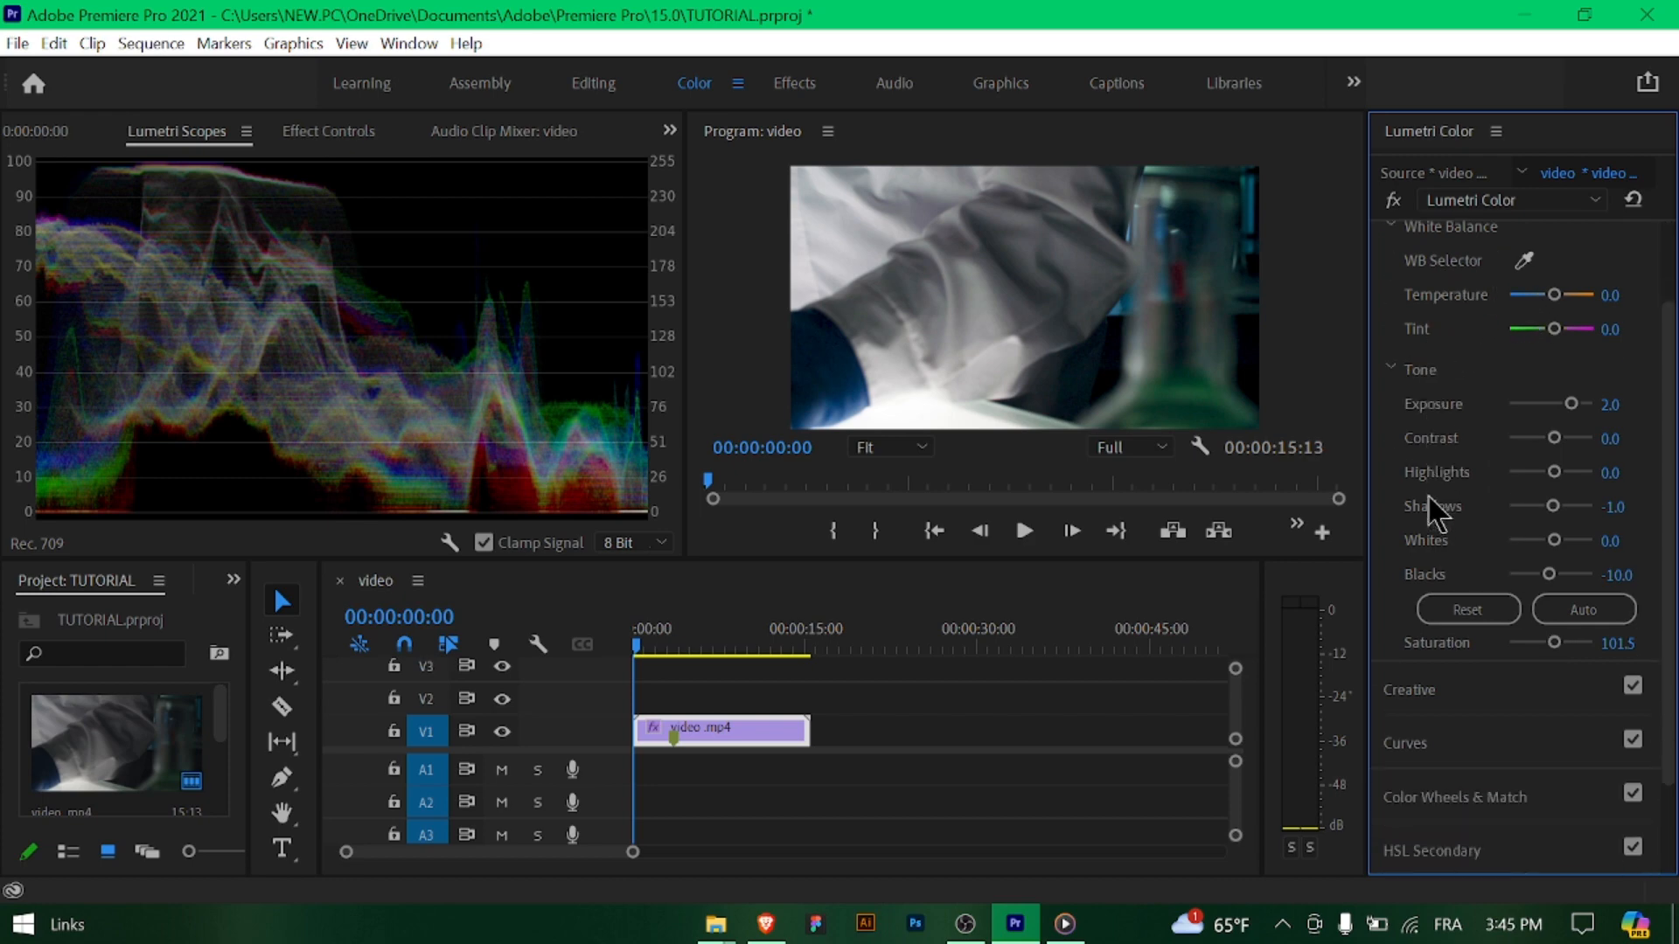
Step: Set Creative Intensity 144.6, Faded Film 18.5, Sharpen 32.3, Vibrance -1.5, Saturation 120, and Vignette Amount 1.2
scroll("down", 3)
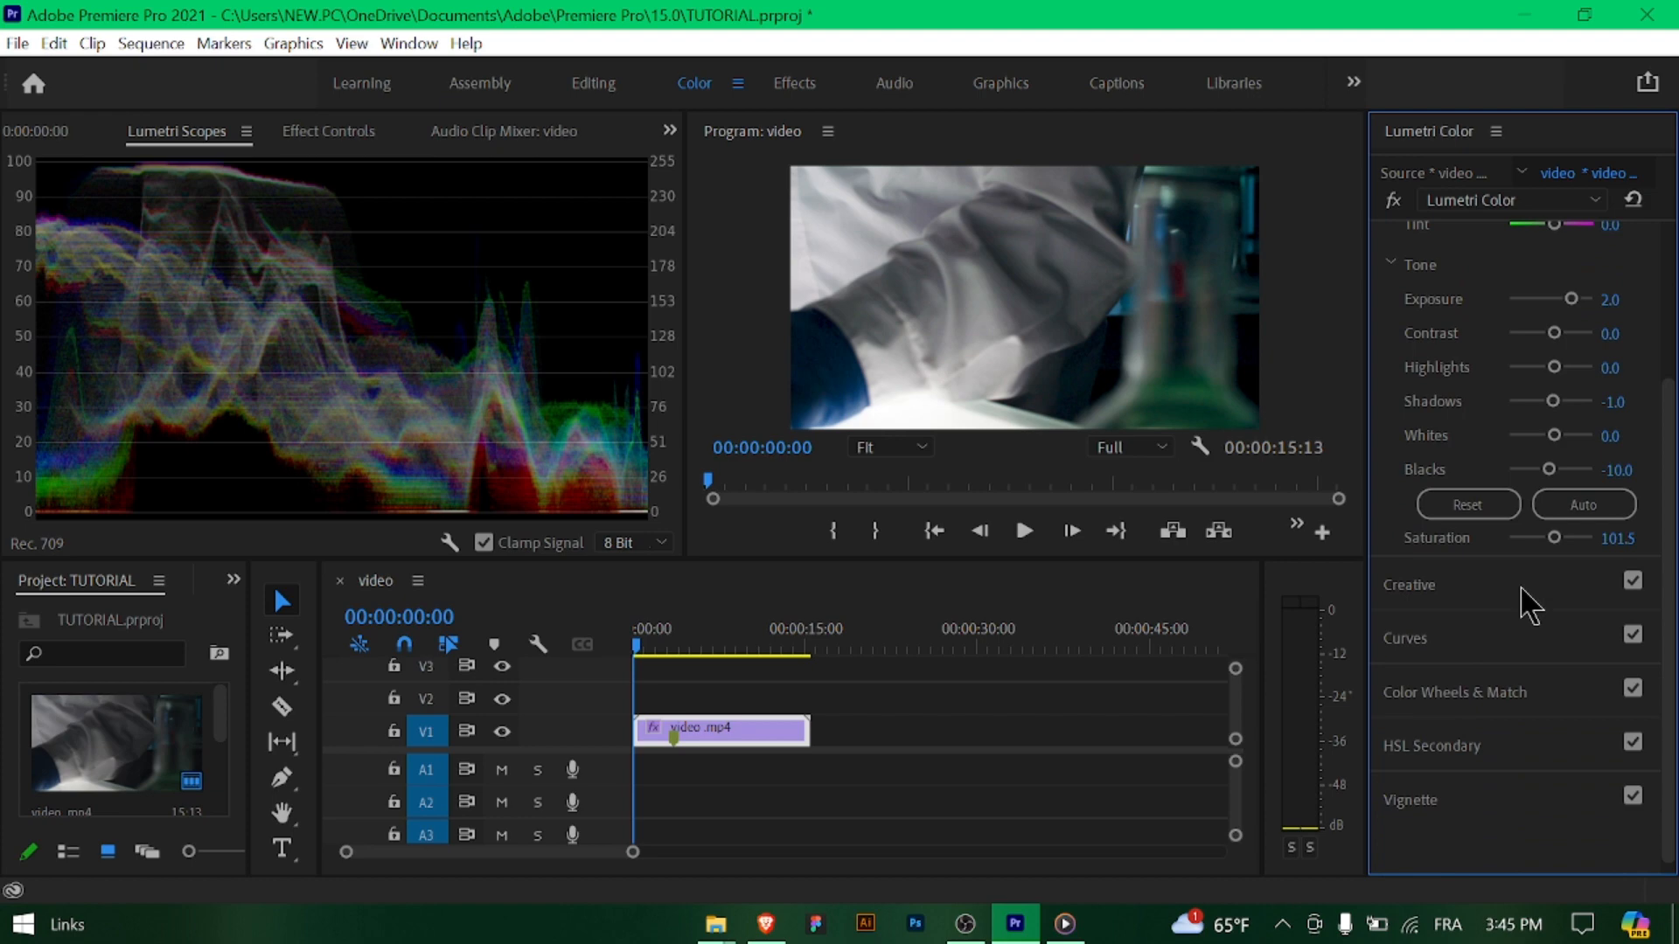
left_click(1408, 585)
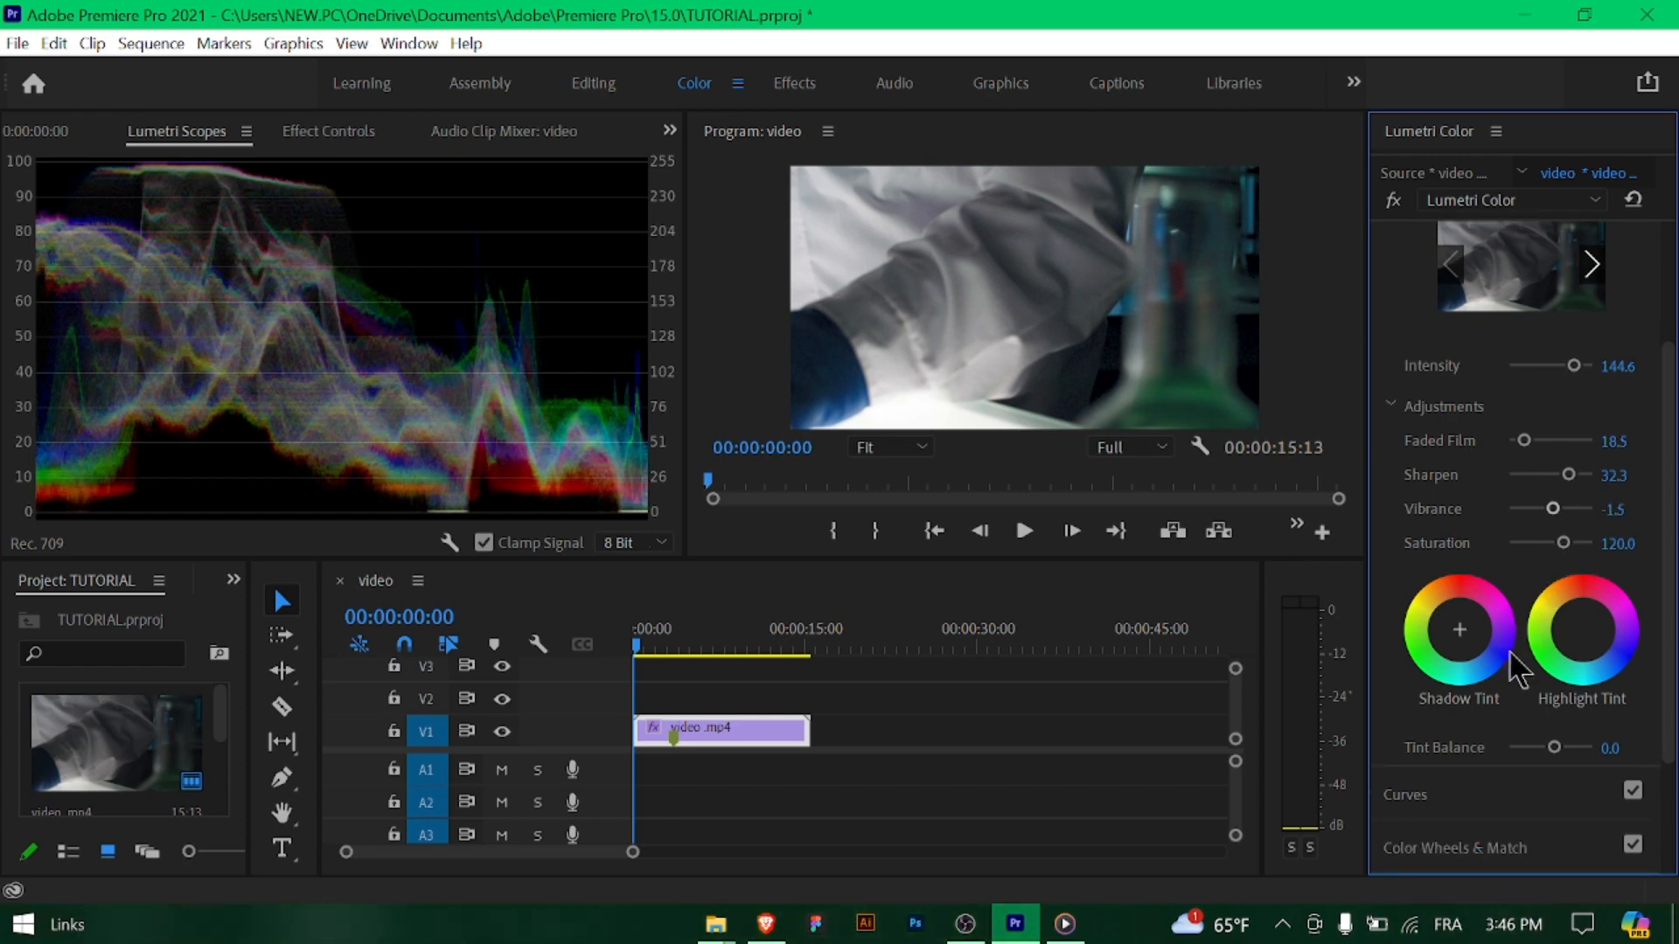
scroll("down", 3)
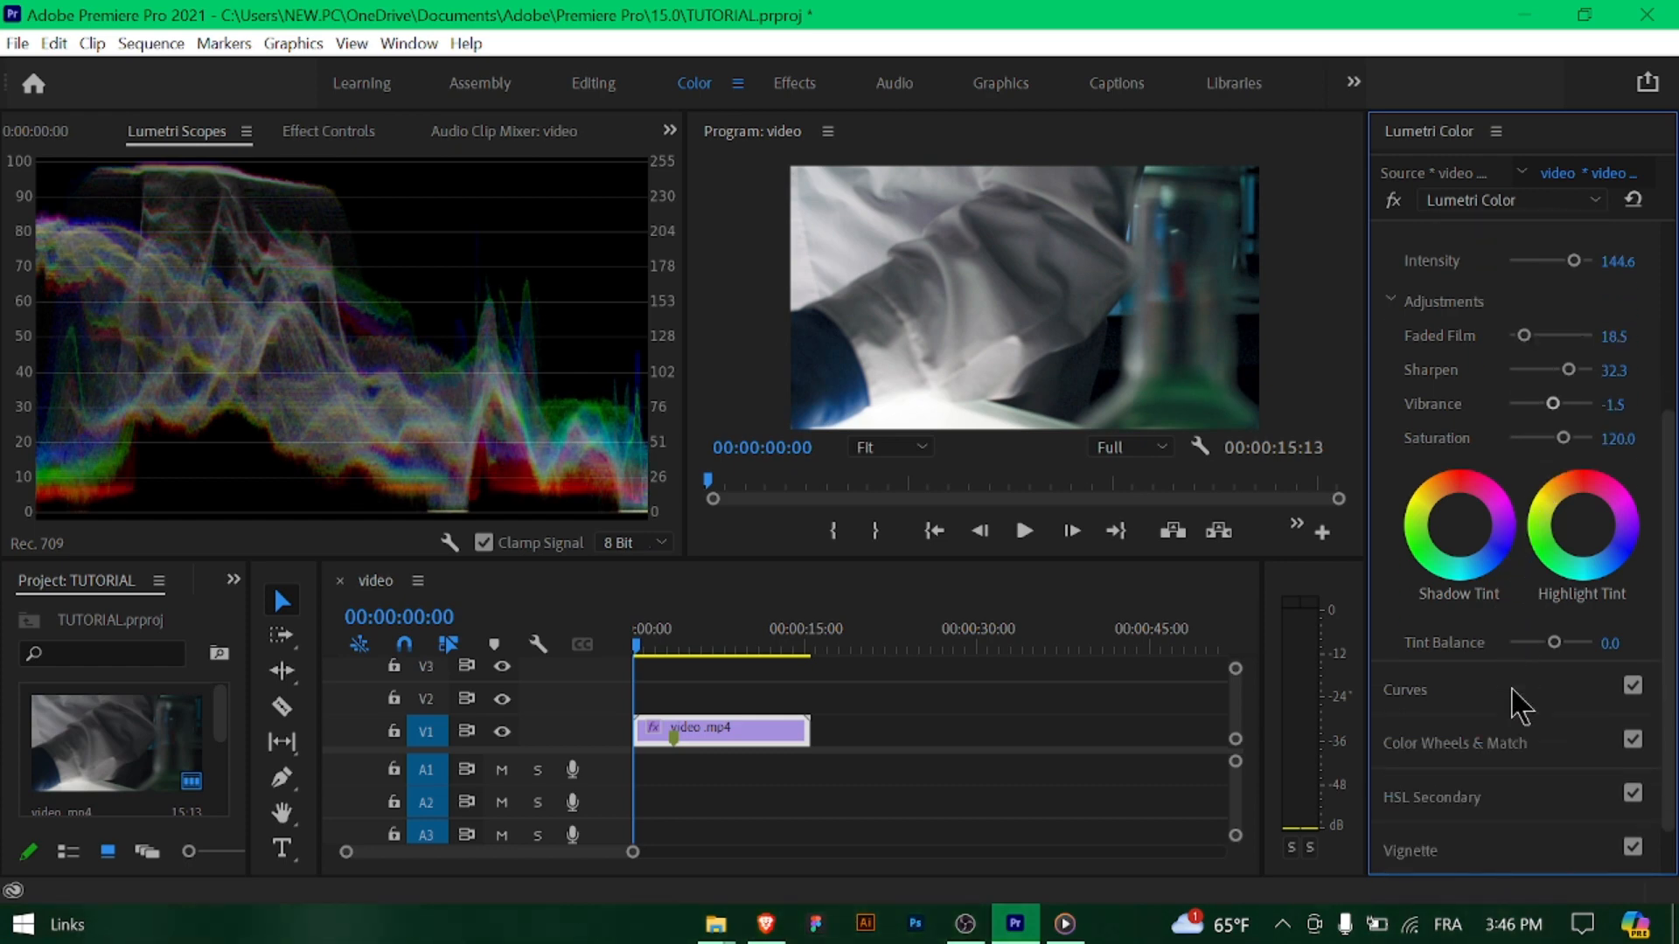
scroll("down", 3)
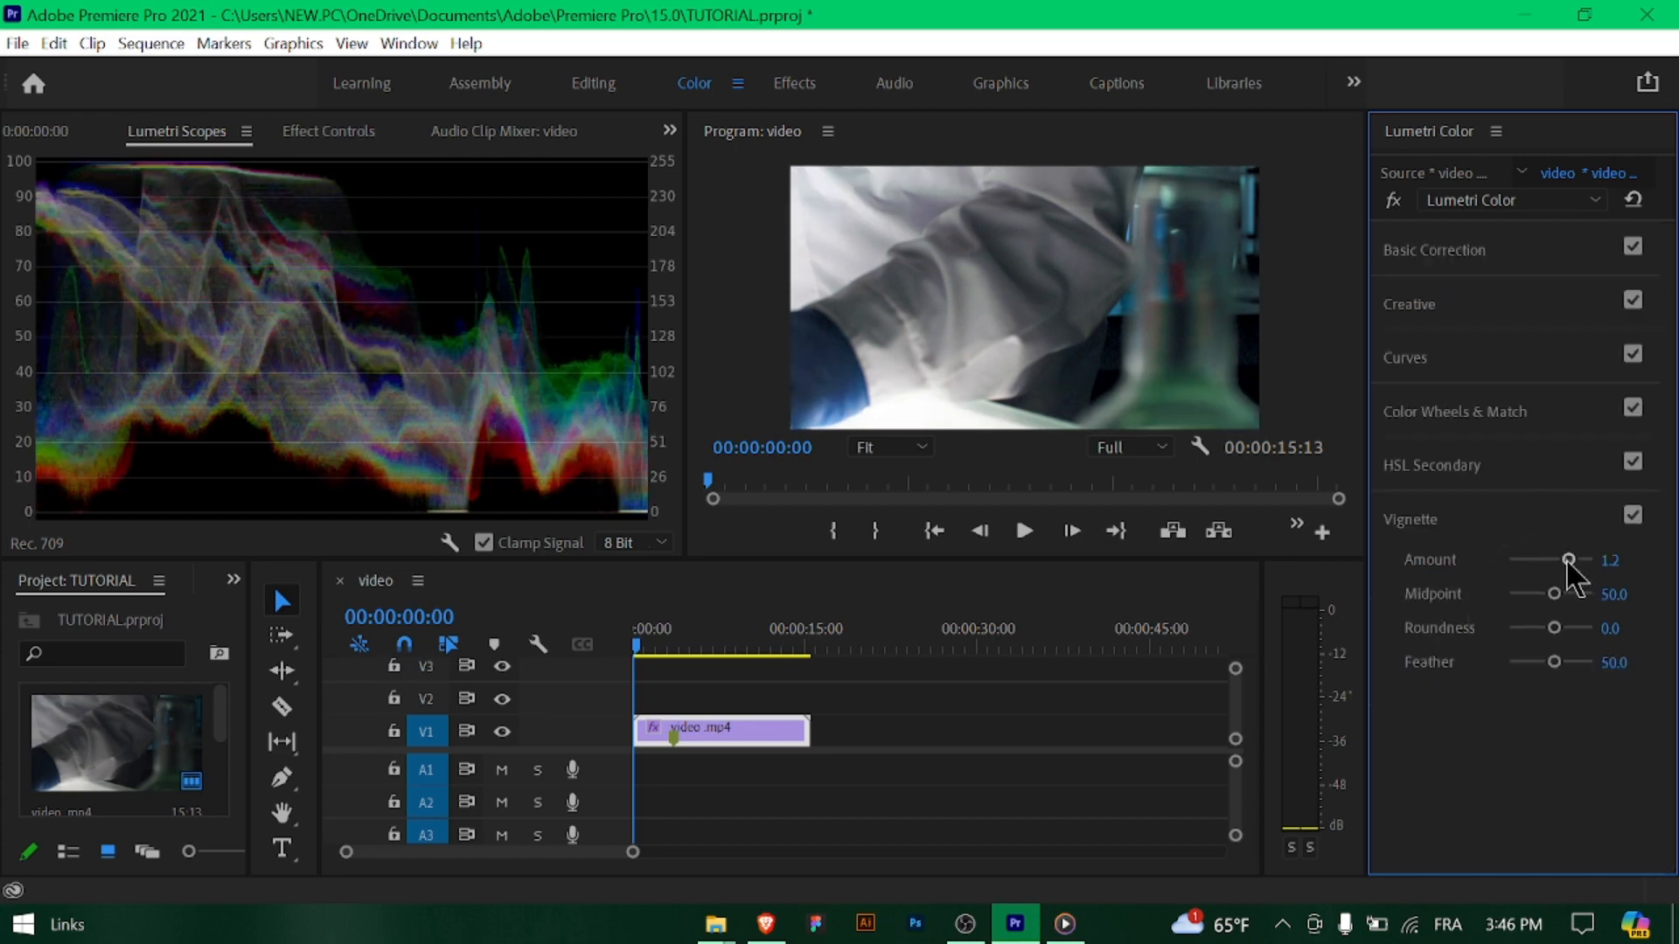
Step: Start playback in the Program Monitor to preview the colour-corrected lab clip
left_click(1022, 530)
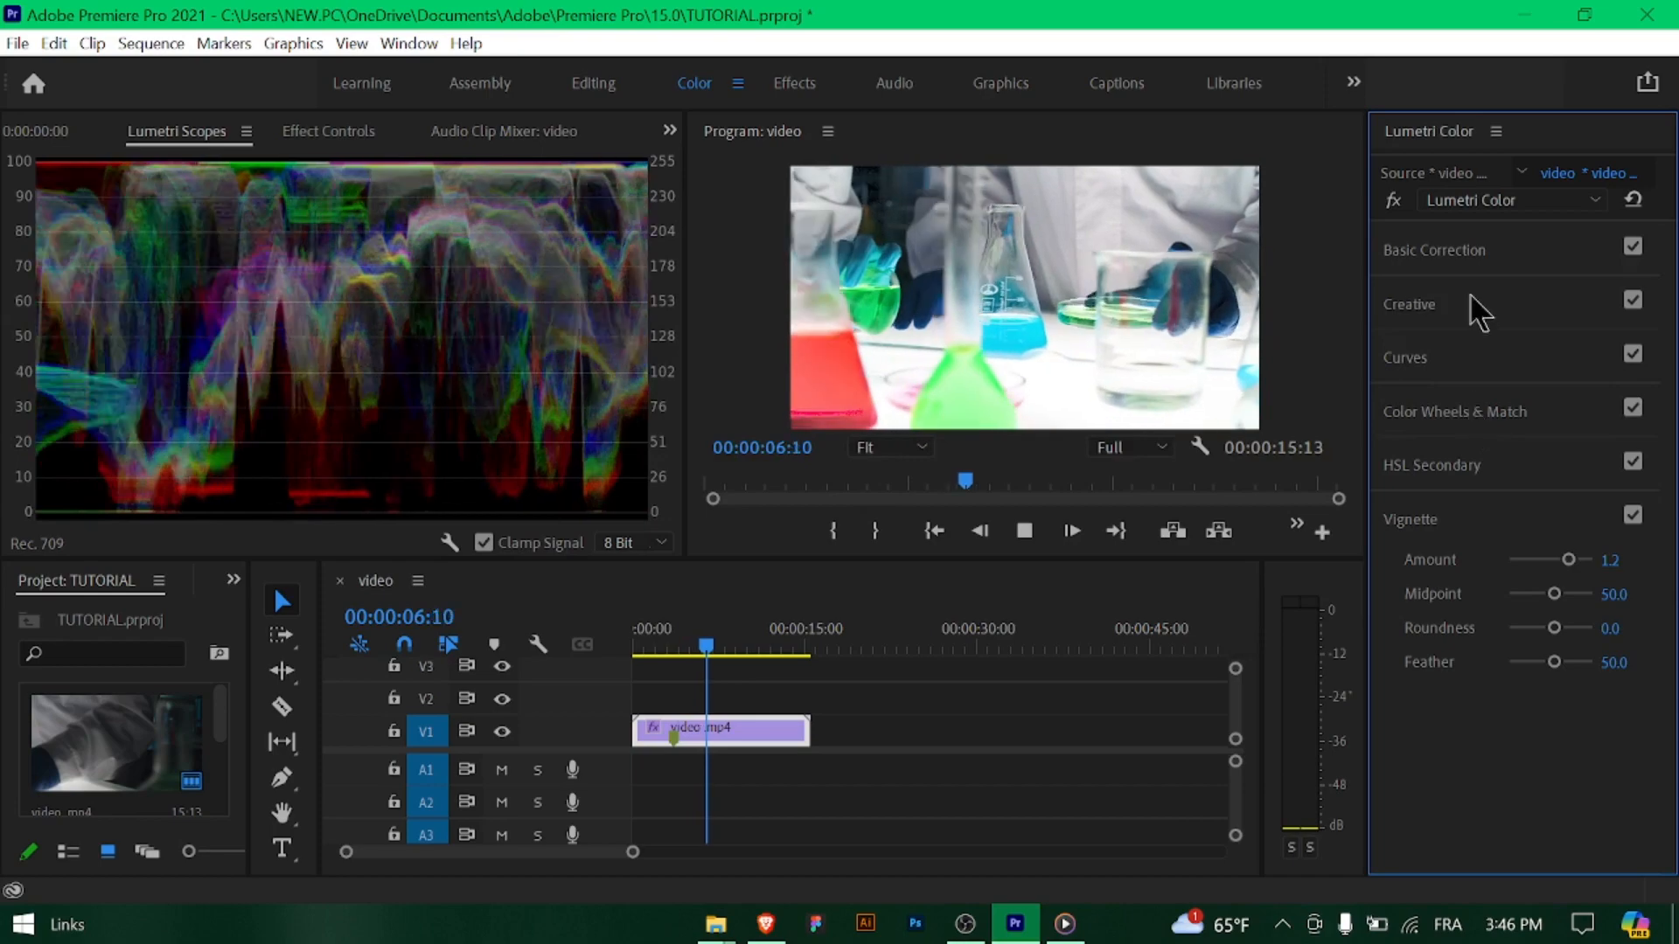
Step: Raise Basic Correction Blacks to 44.6, then replay from 0:00 and jump to about 4 seconds
left_click(1434, 249)
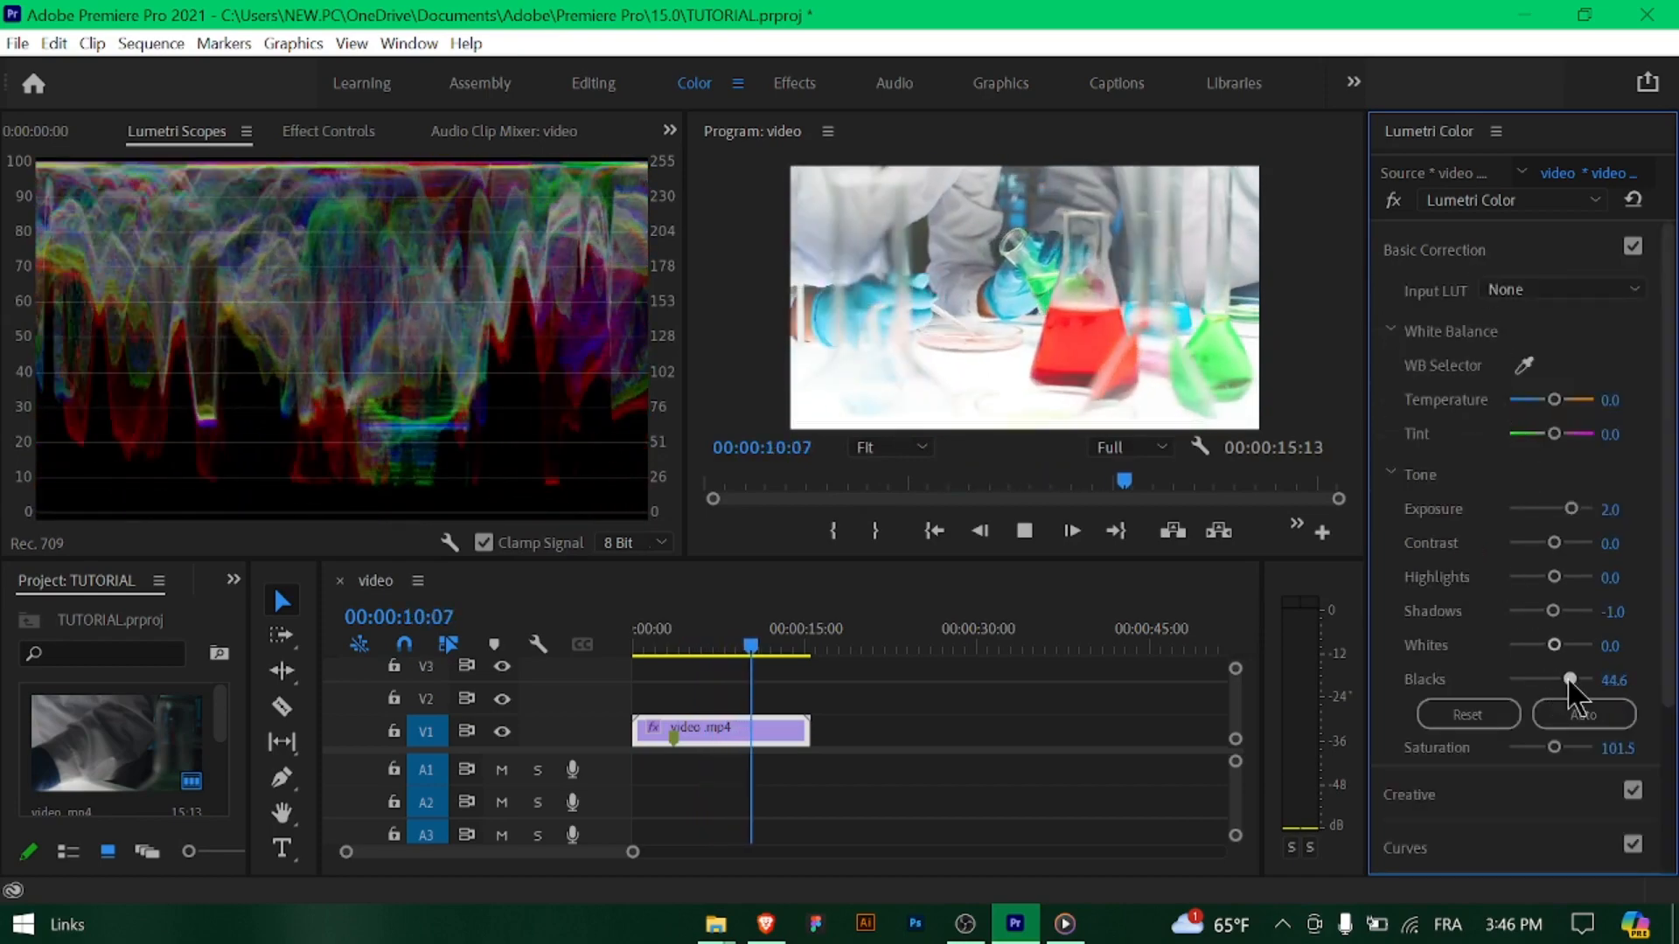
left_click(651, 644)
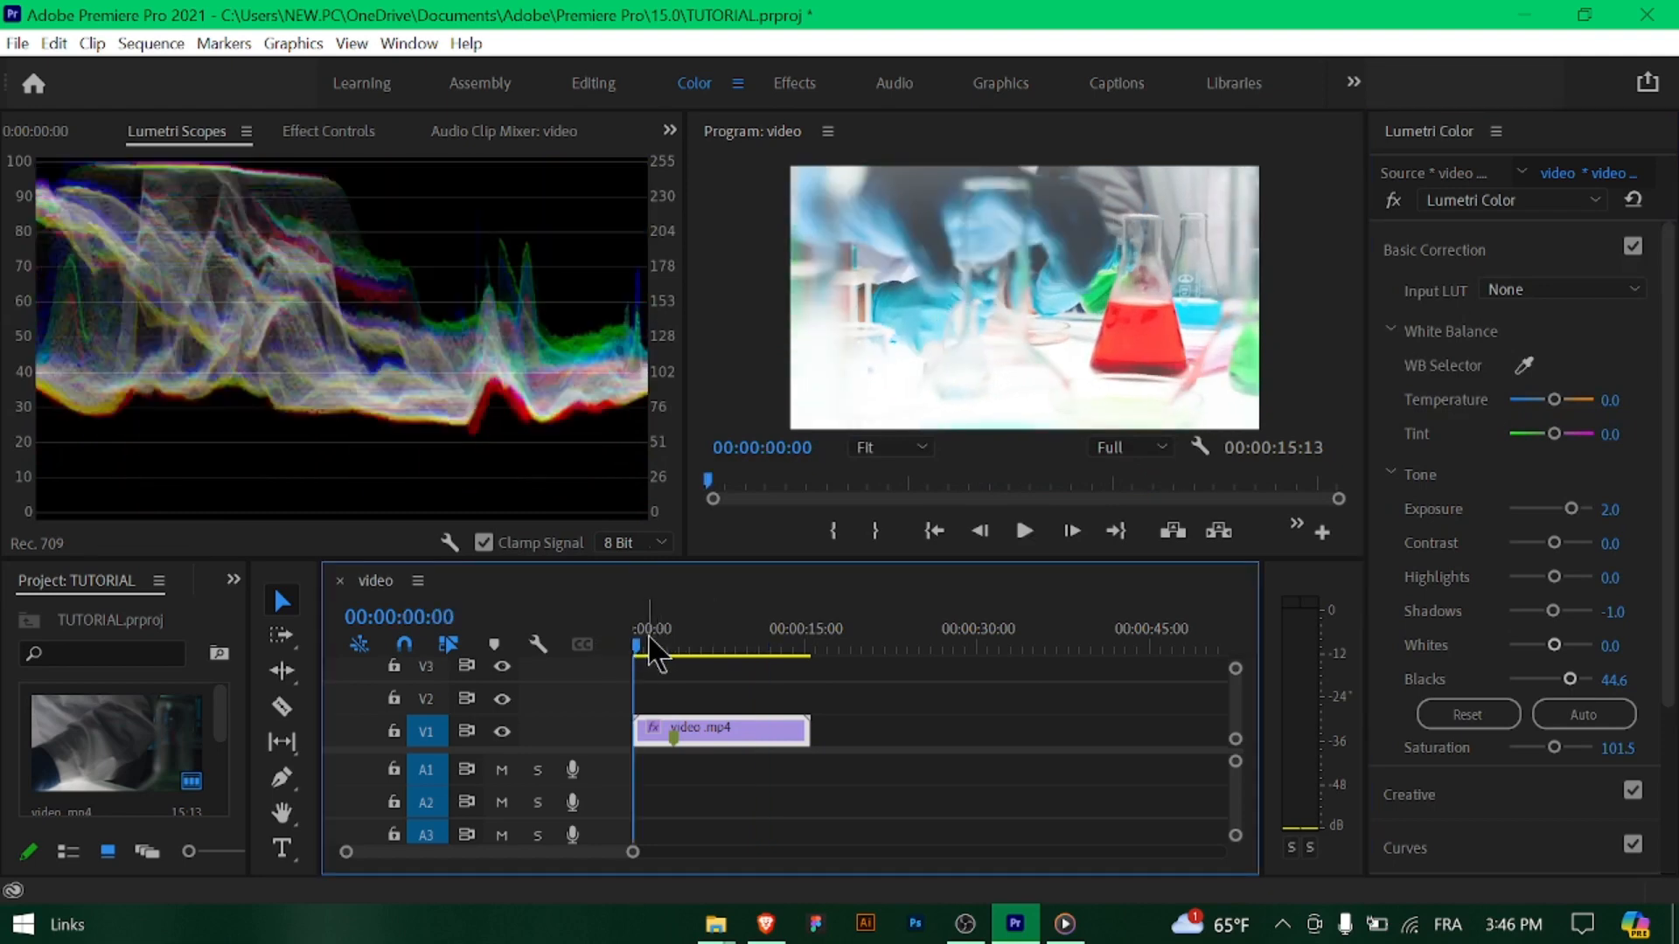
left_click(1021, 530)
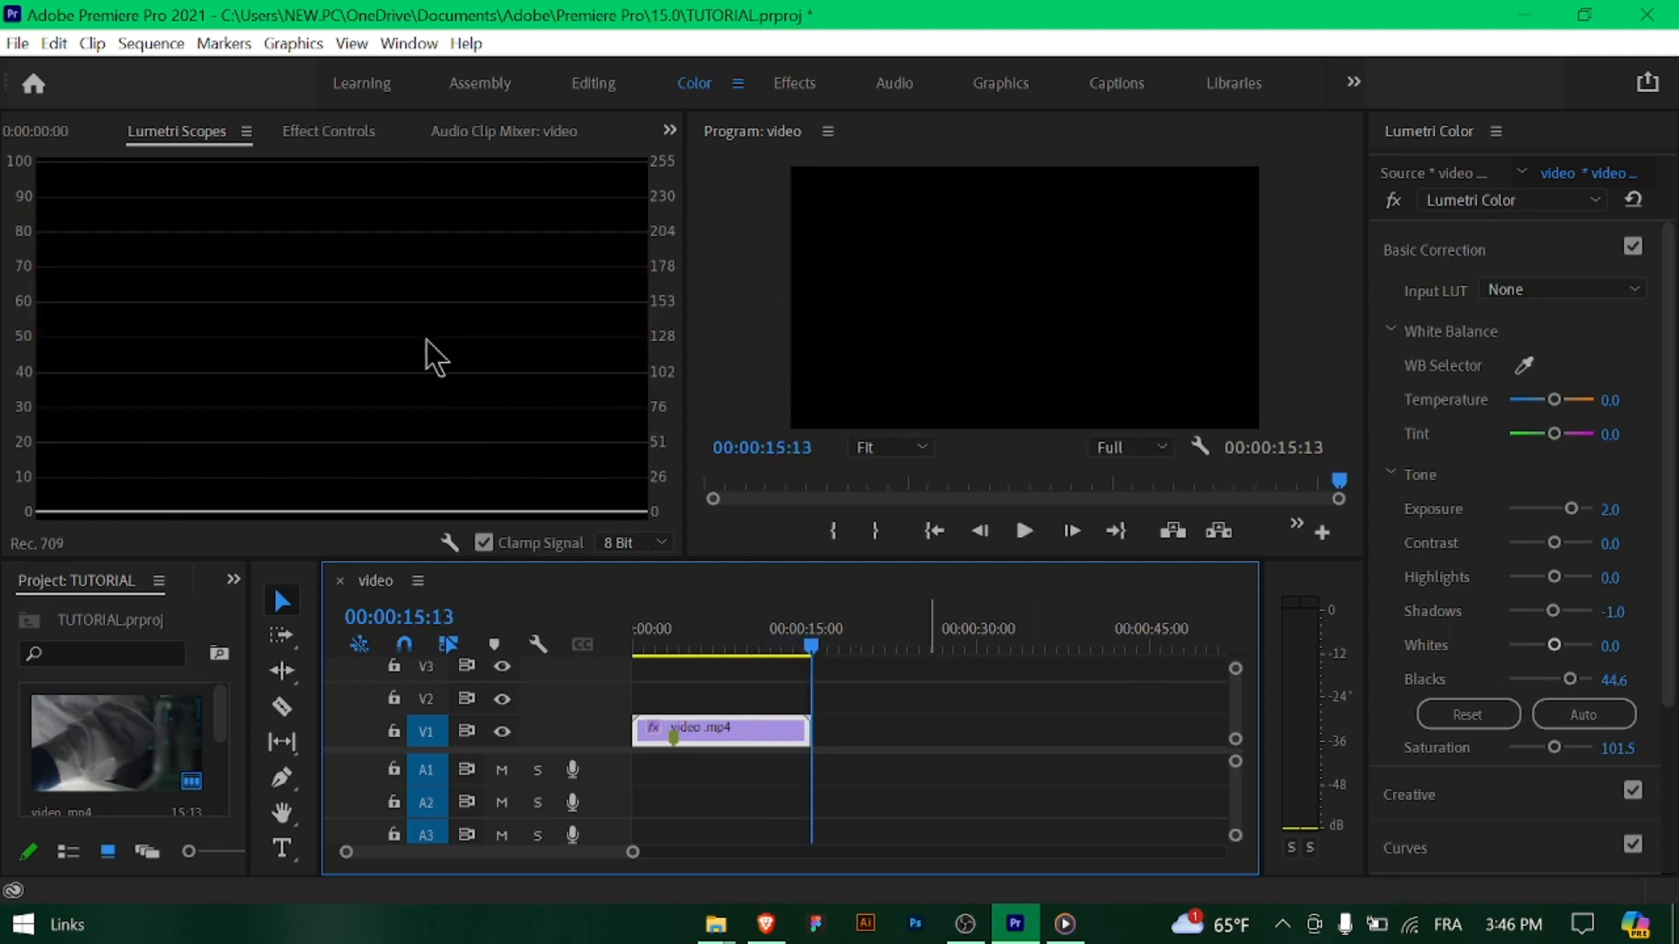
left_click(682, 646)
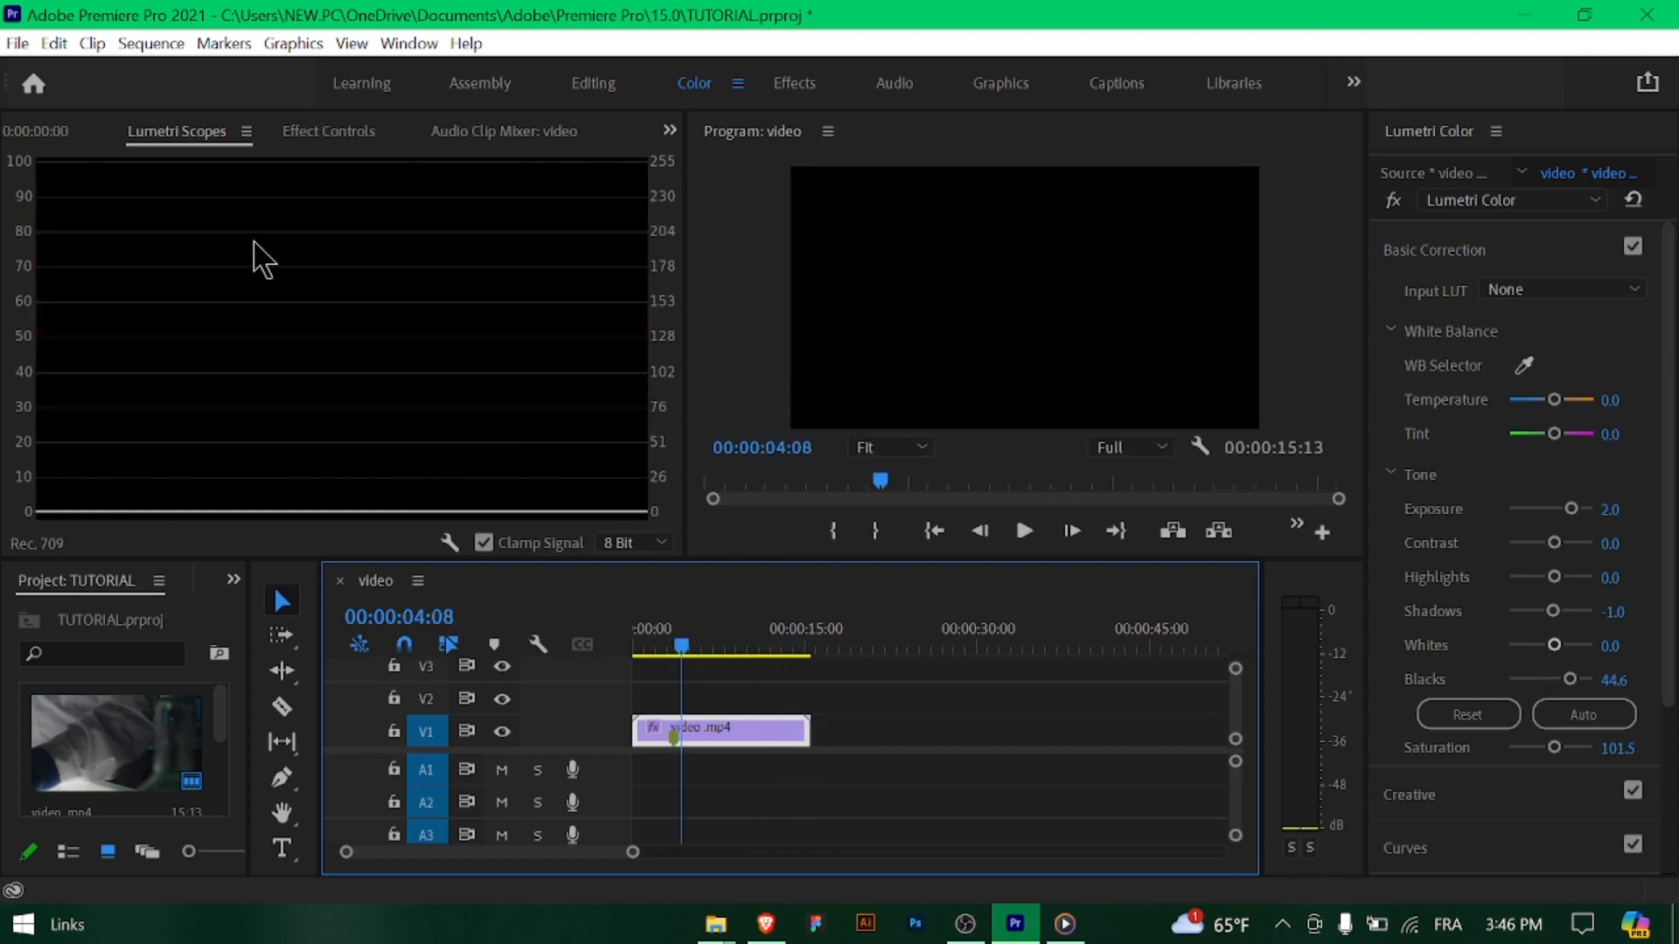